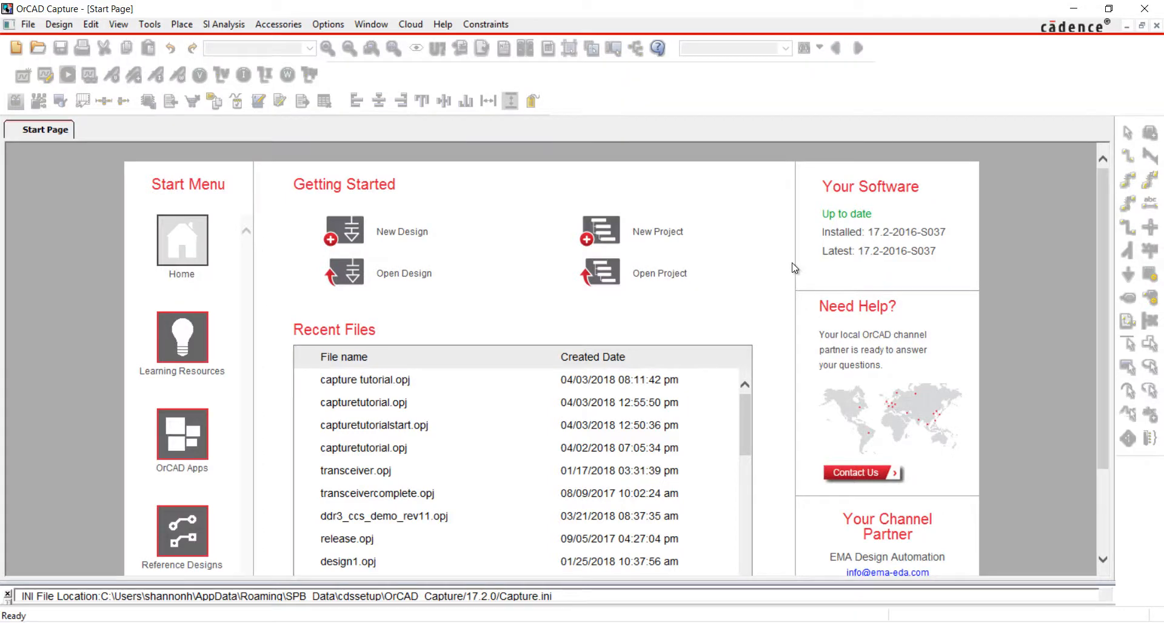
pyautogui.moveTo(790, 270)
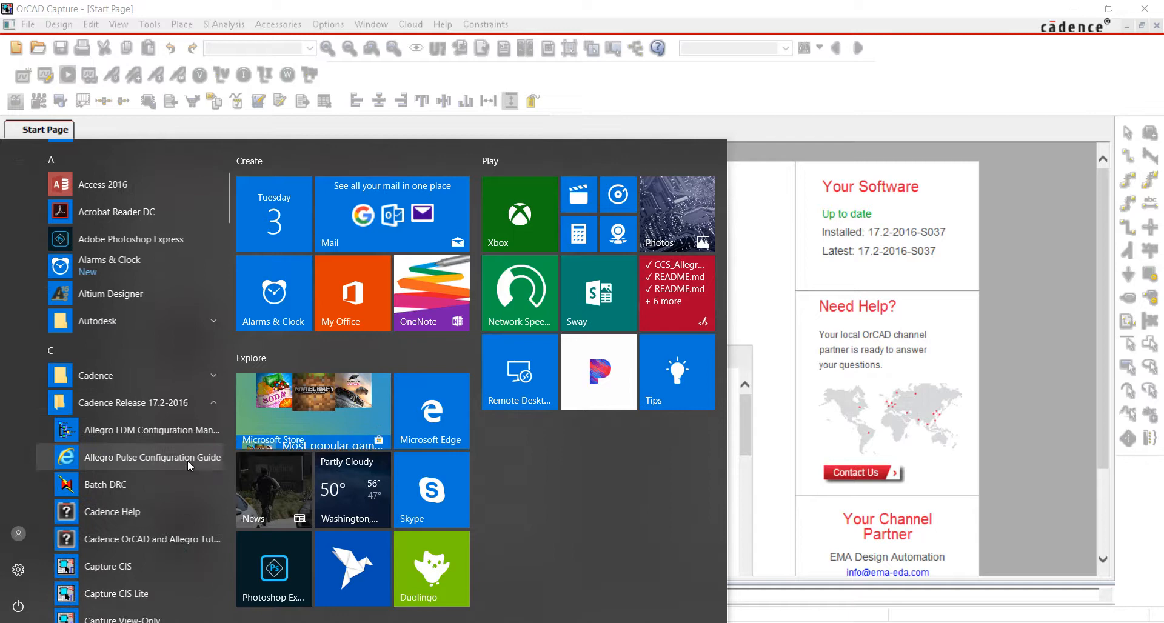
# - Create the 'Capture Tutorial' schematic project, giving SCHEMATIC1 with PAGE1
pyautogui.scroll(-3)
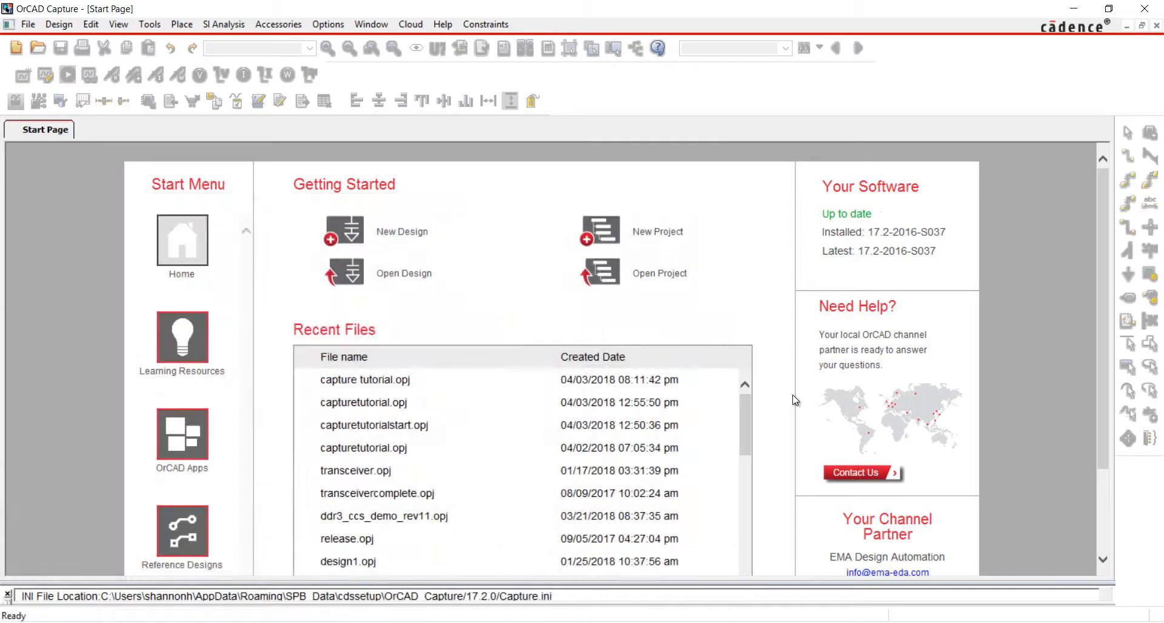
pyautogui.click(598, 232)
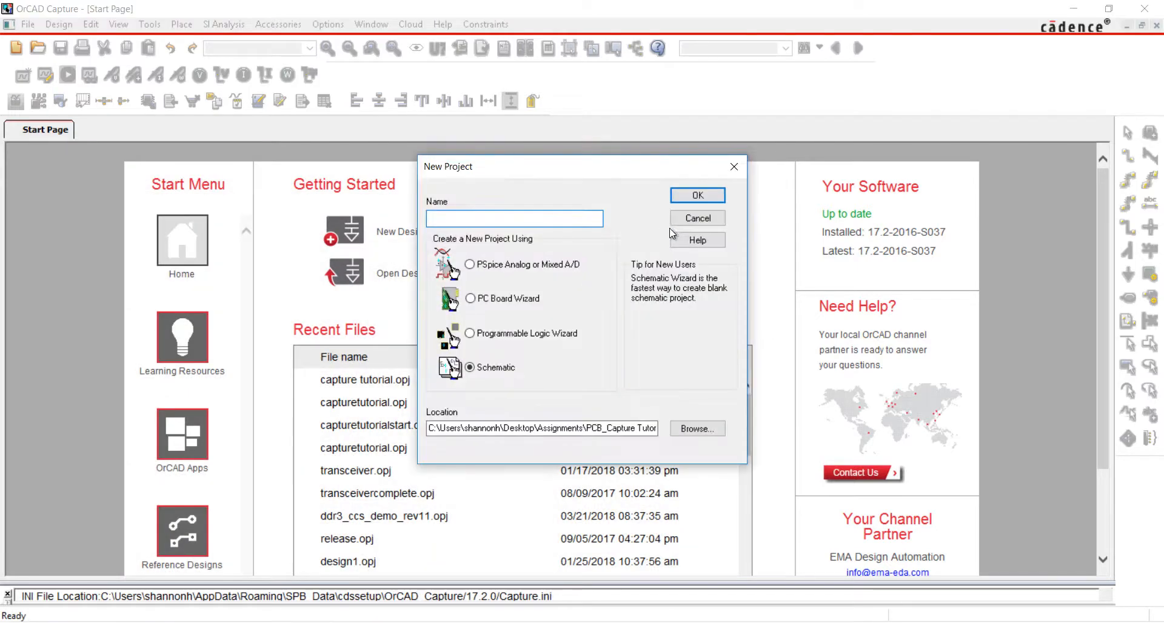
pyautogui.write('Capture Tutorial')
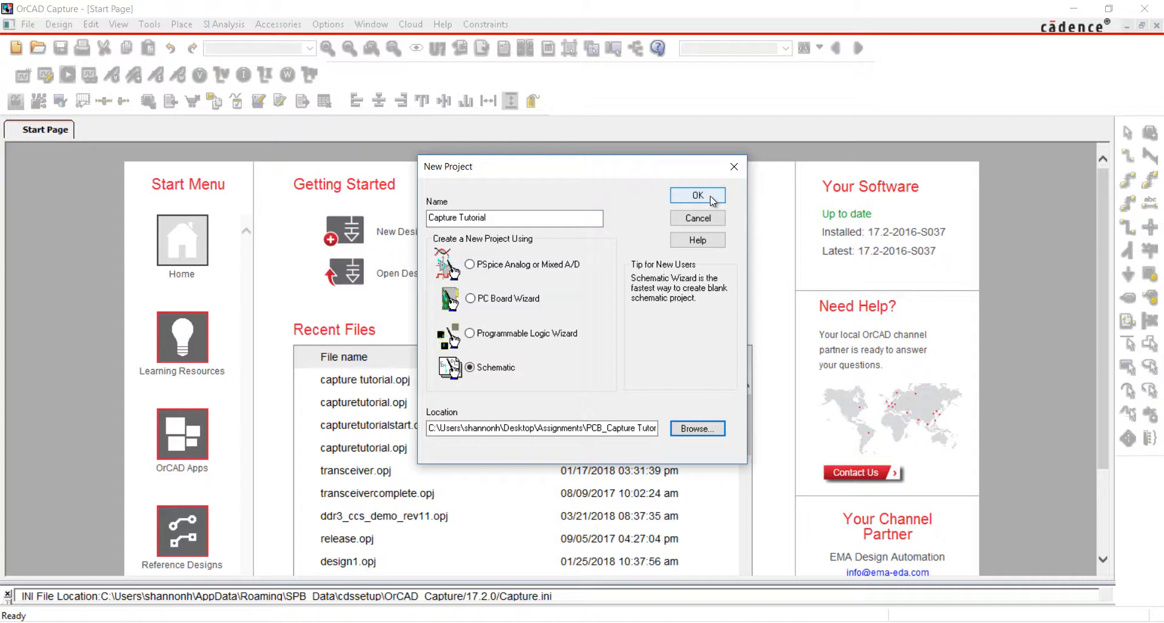
pyautogui.click(698, 195)
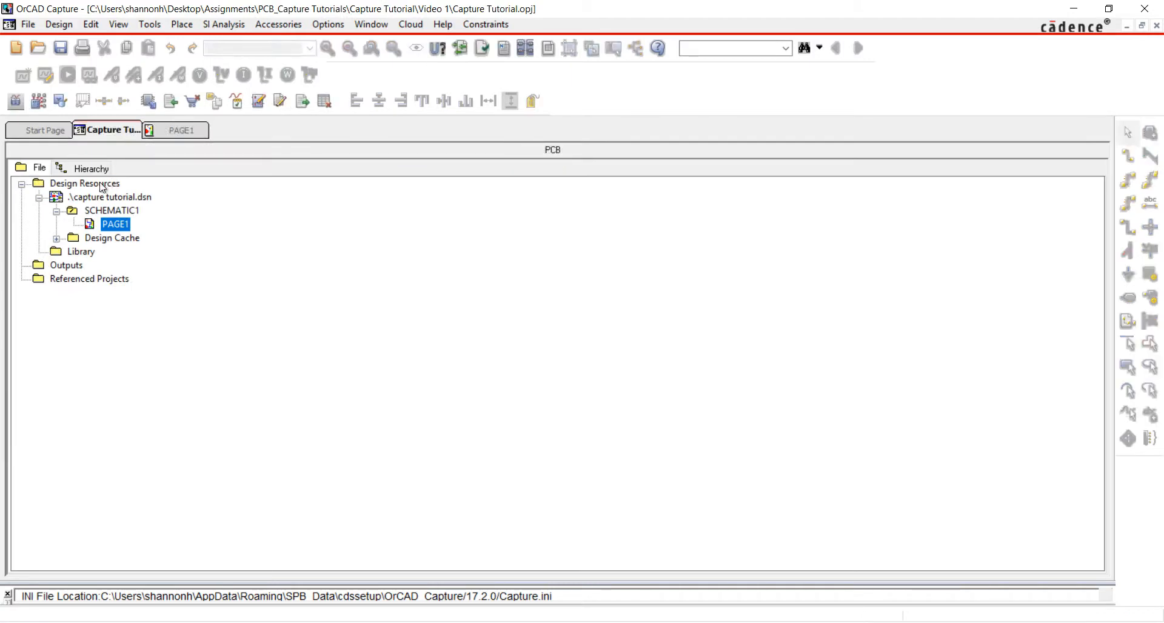
pyautogui.rightClick(85, 183)
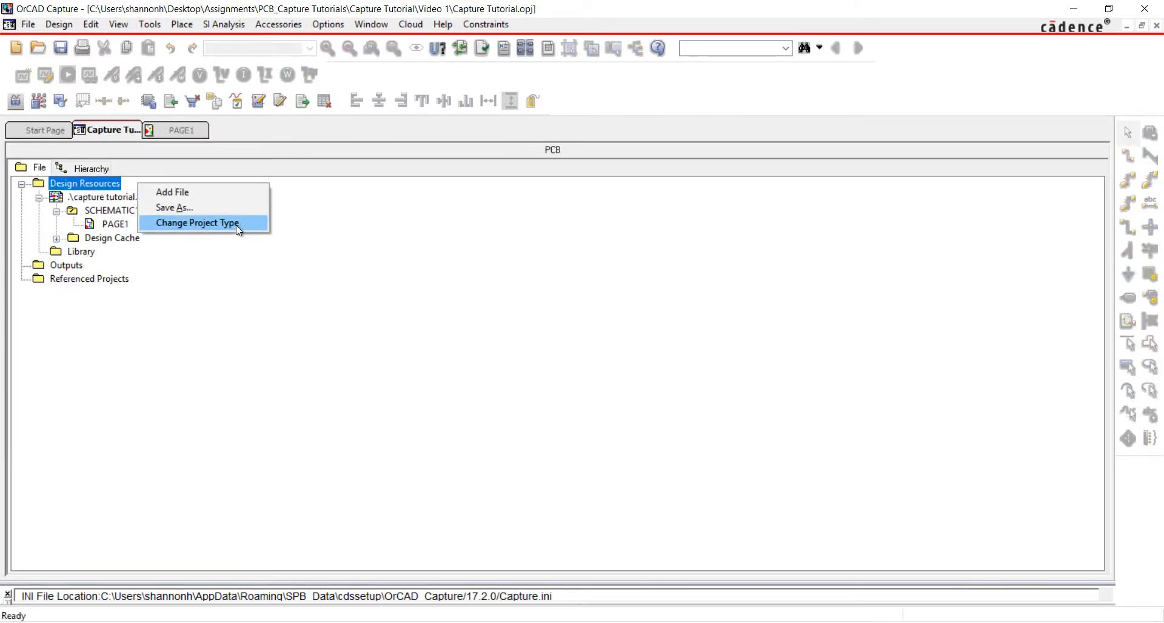
pyautogui.click(196, 222)
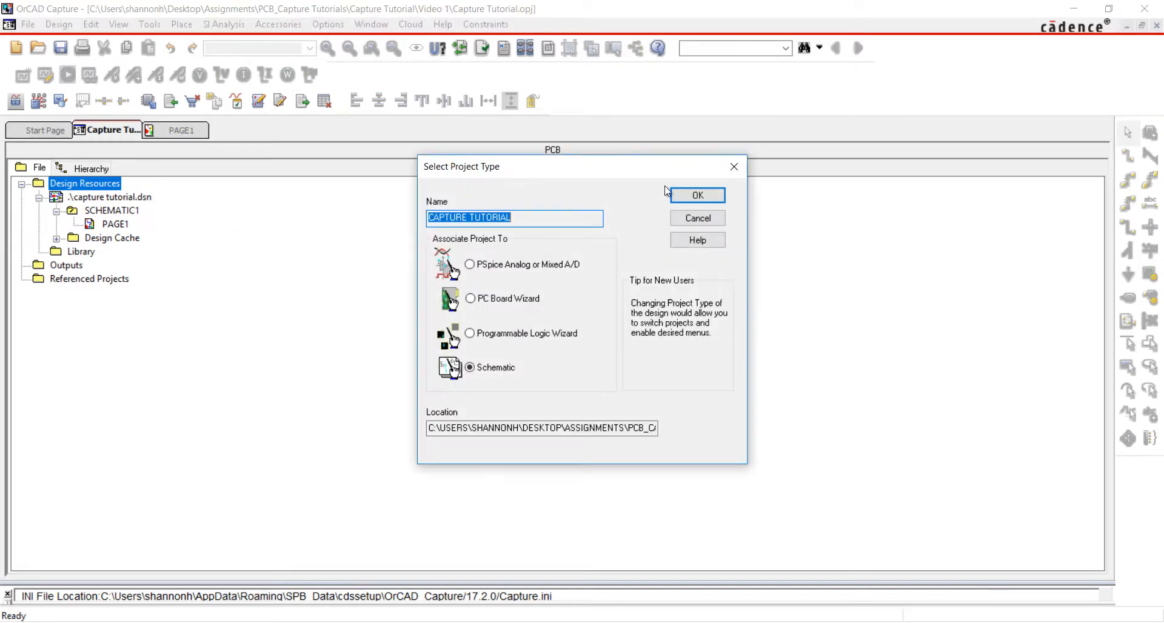
pyautogui.click(697, 195)
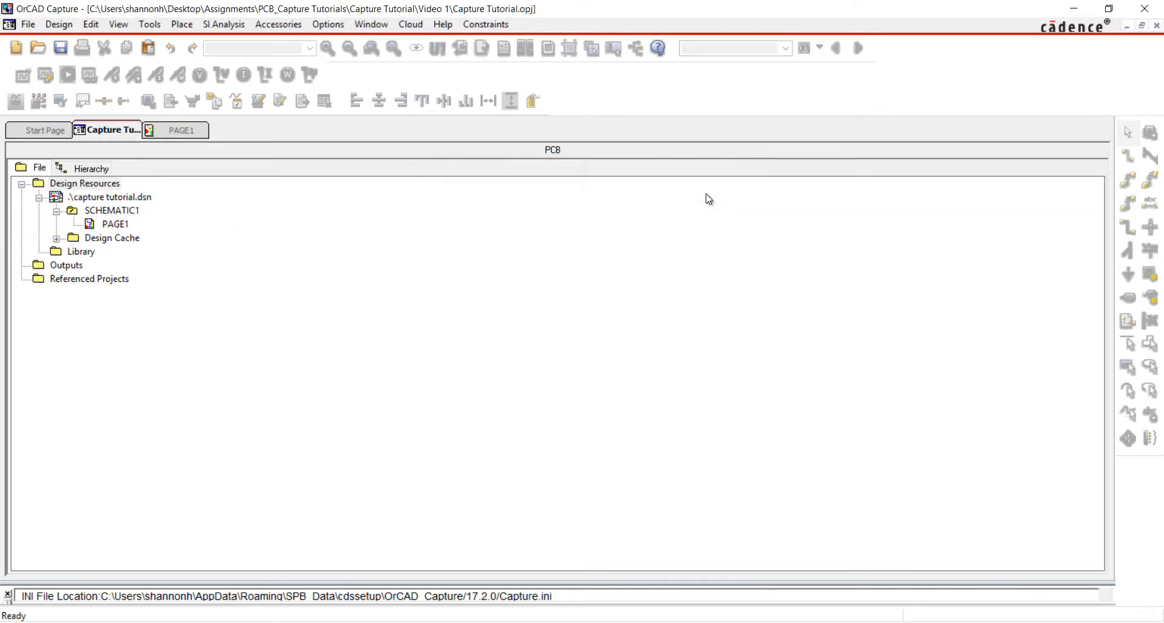
pyautogui.click(327, 24)
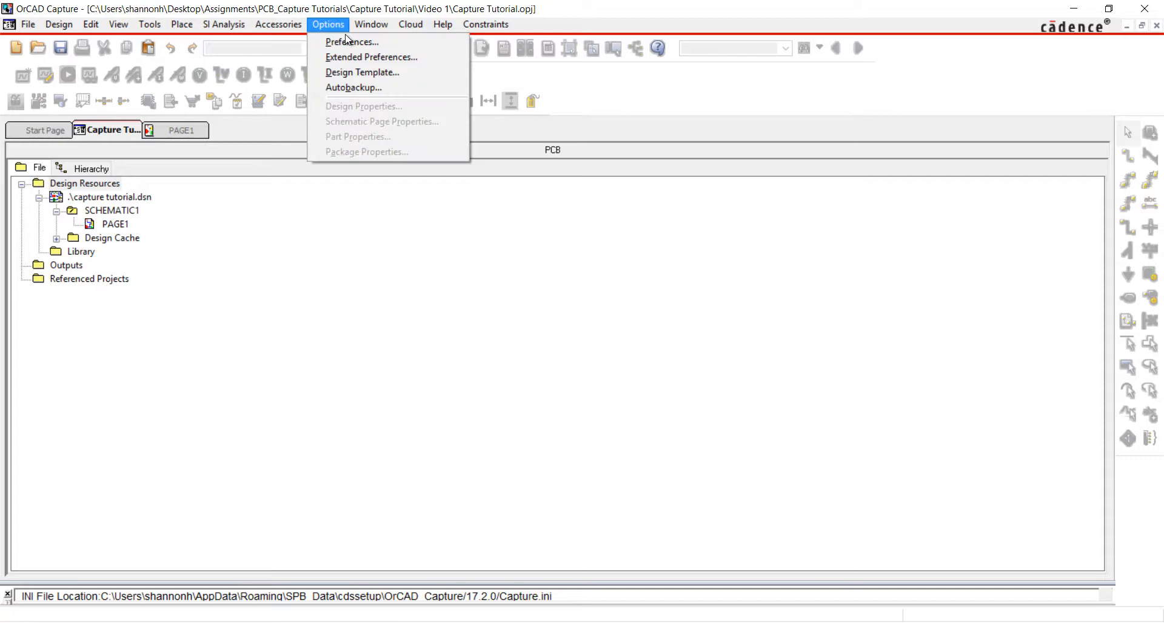
pyautogui.click(351, 41)
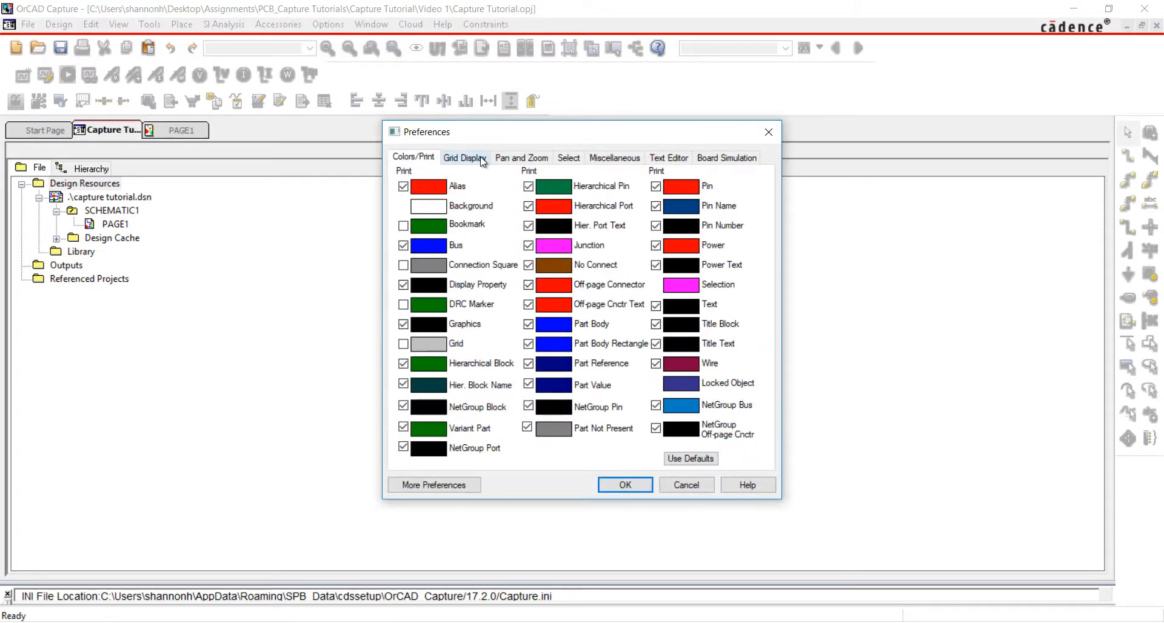
pyautogui.click(520, 158)
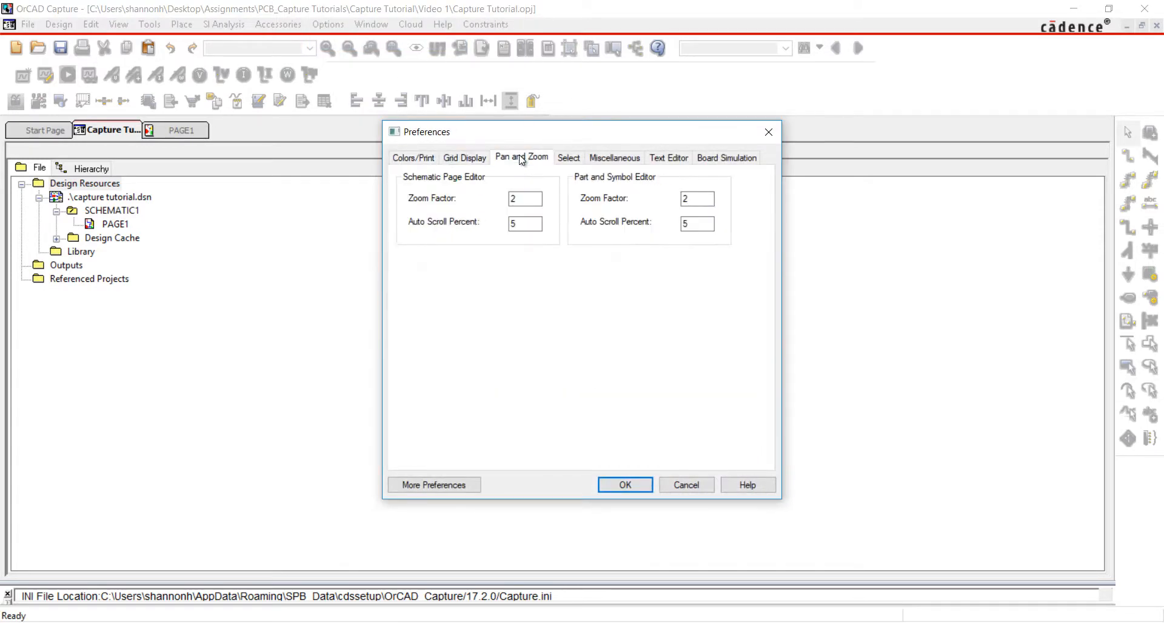
pyautogui.click(568, 157)
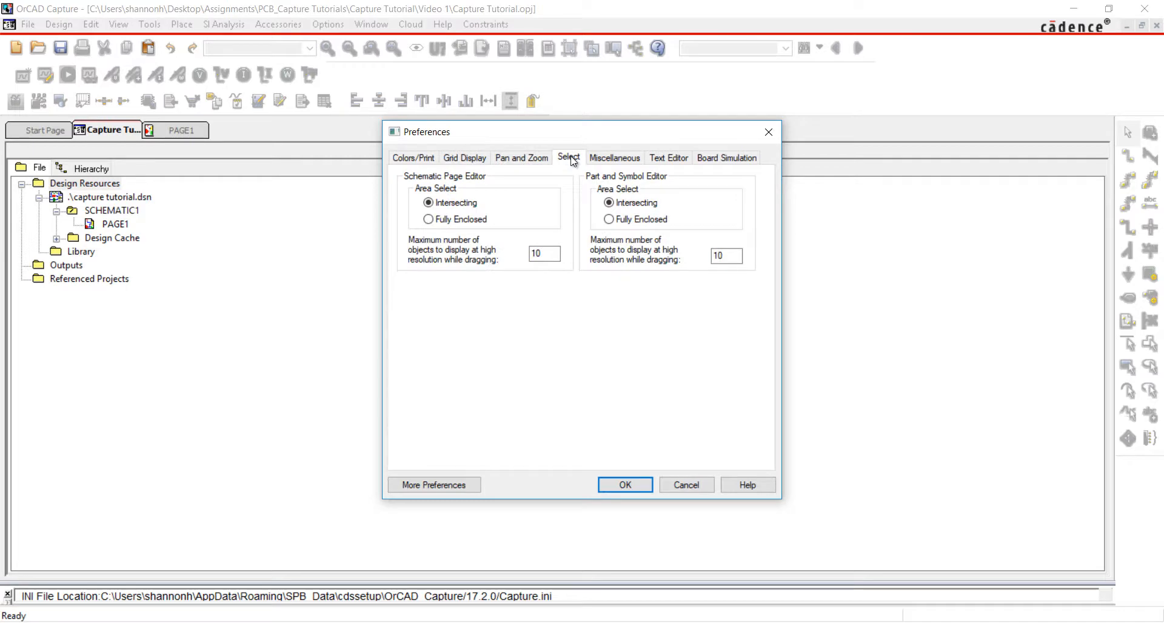
pyautogui.click(667, 158)
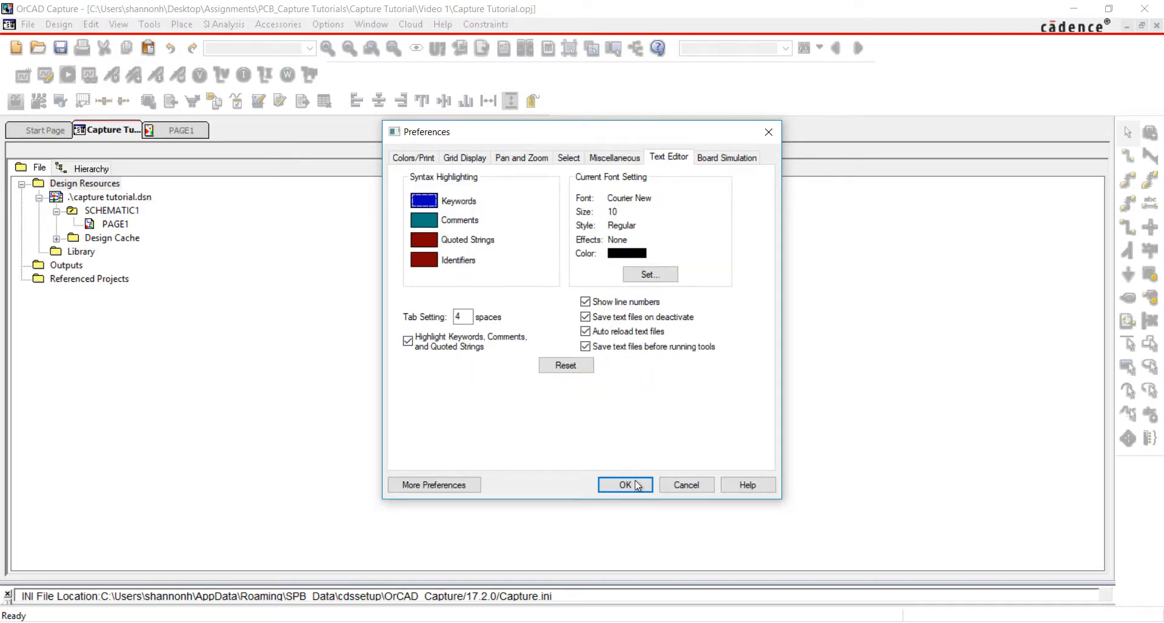
pyautogui.click(623, 485)
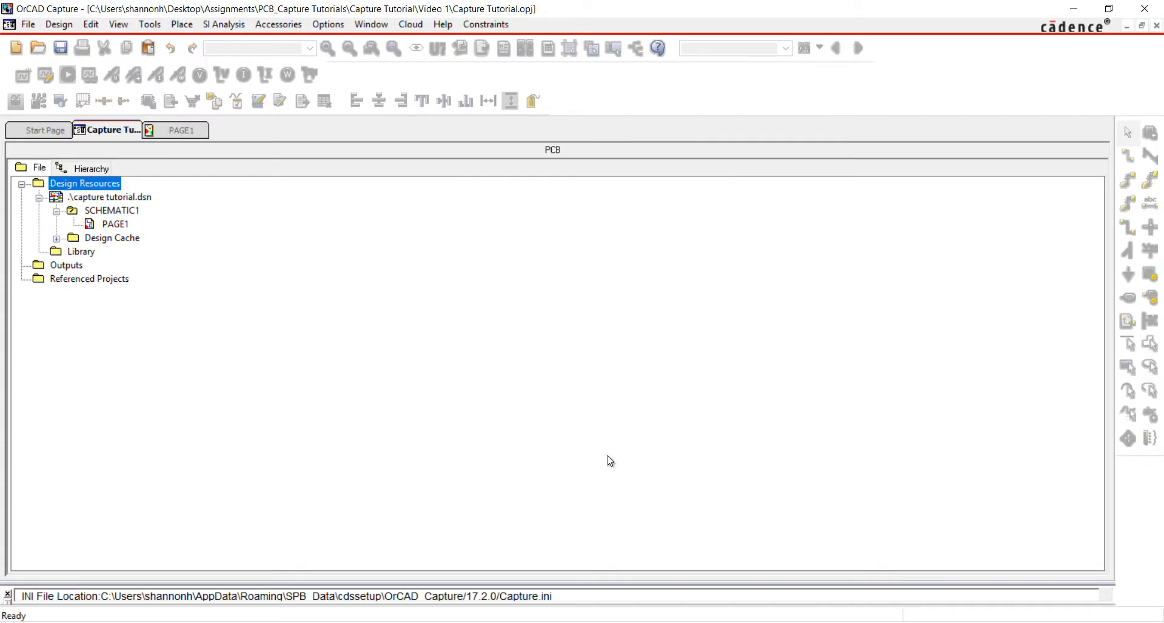
pyautogui.click(328, 24)
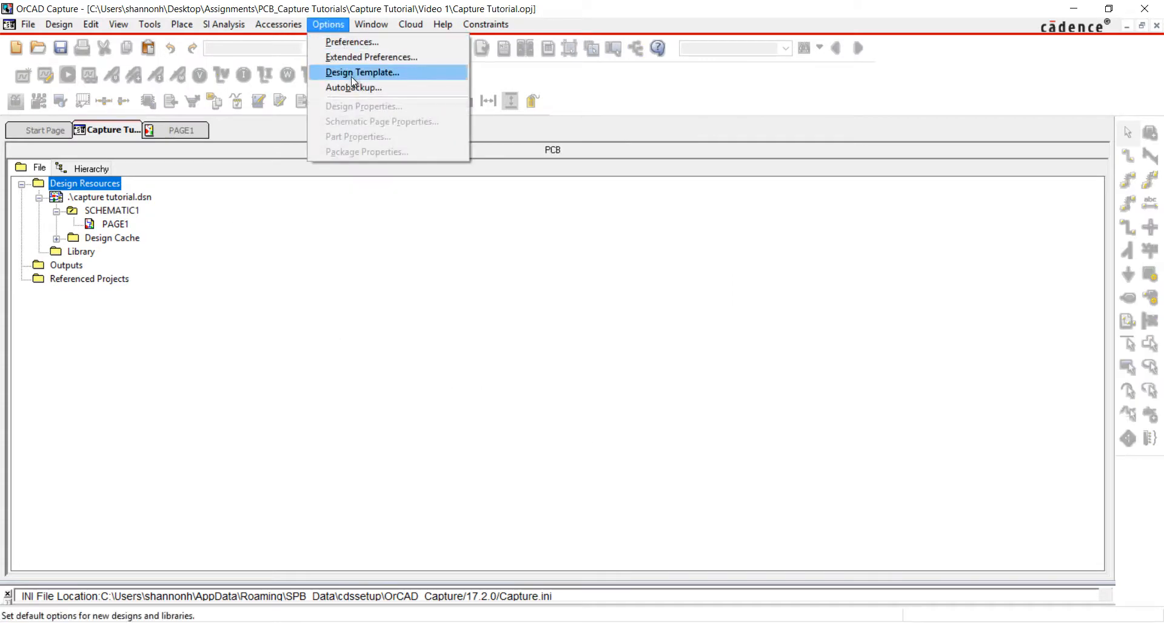
# - Apply a design template title block: Transciever, EMA DESIGN AUTOMATION, document EMA-1, revision A
pyautogui.click(362, 72)
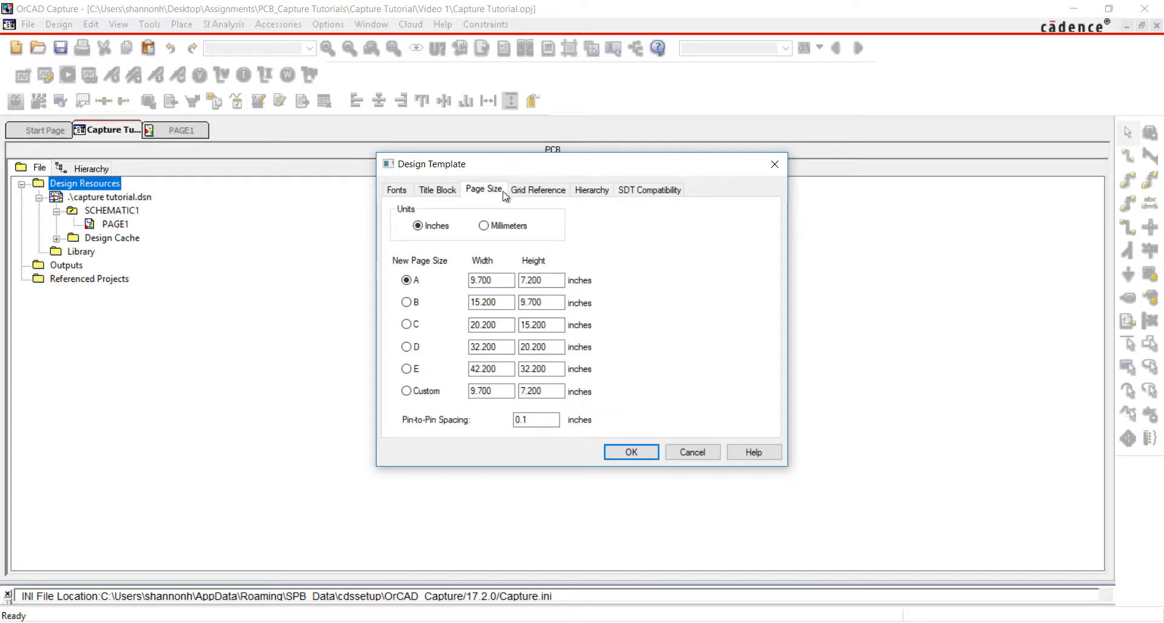
pyautogui.click(538, 190)
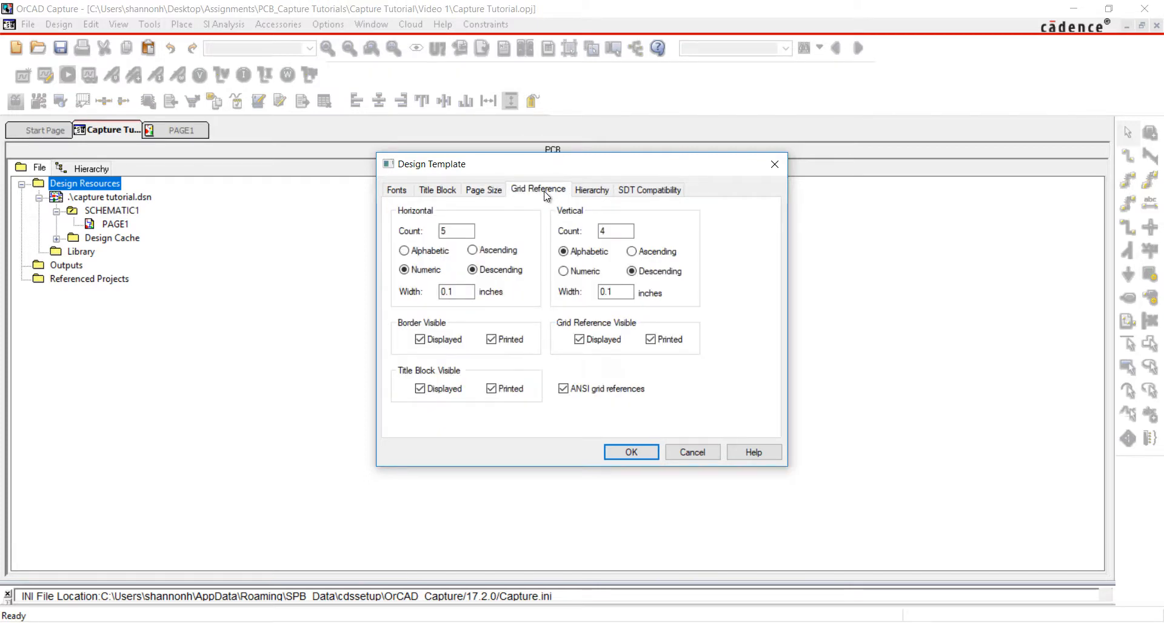
pyautogui.click(437, 190)
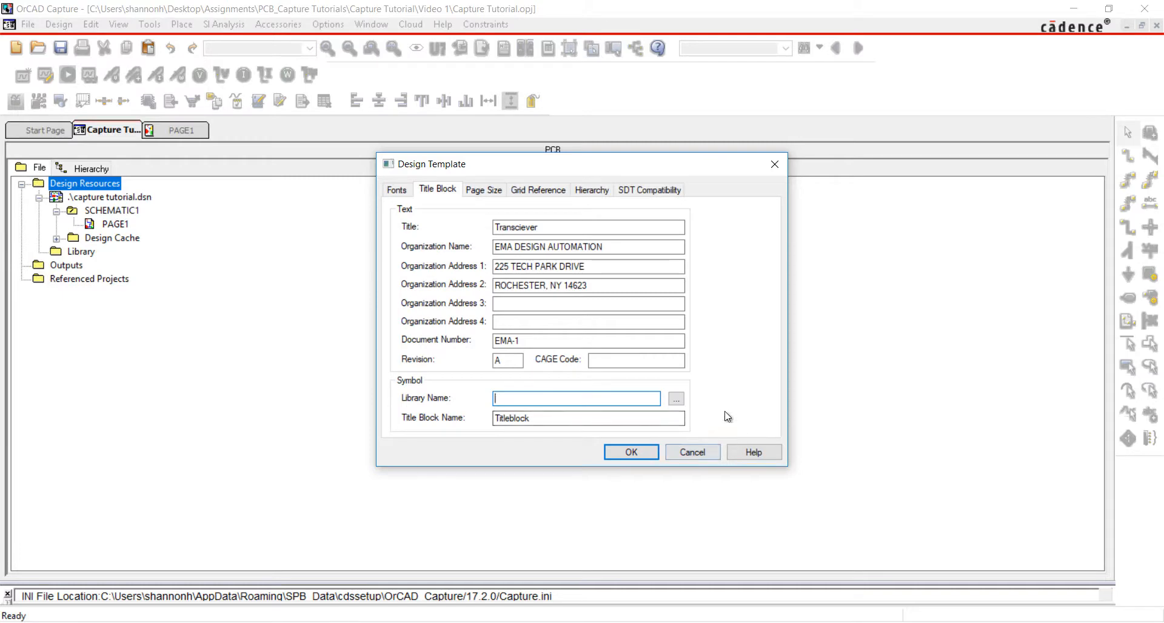
pyautogui.moveTo(695, 428)
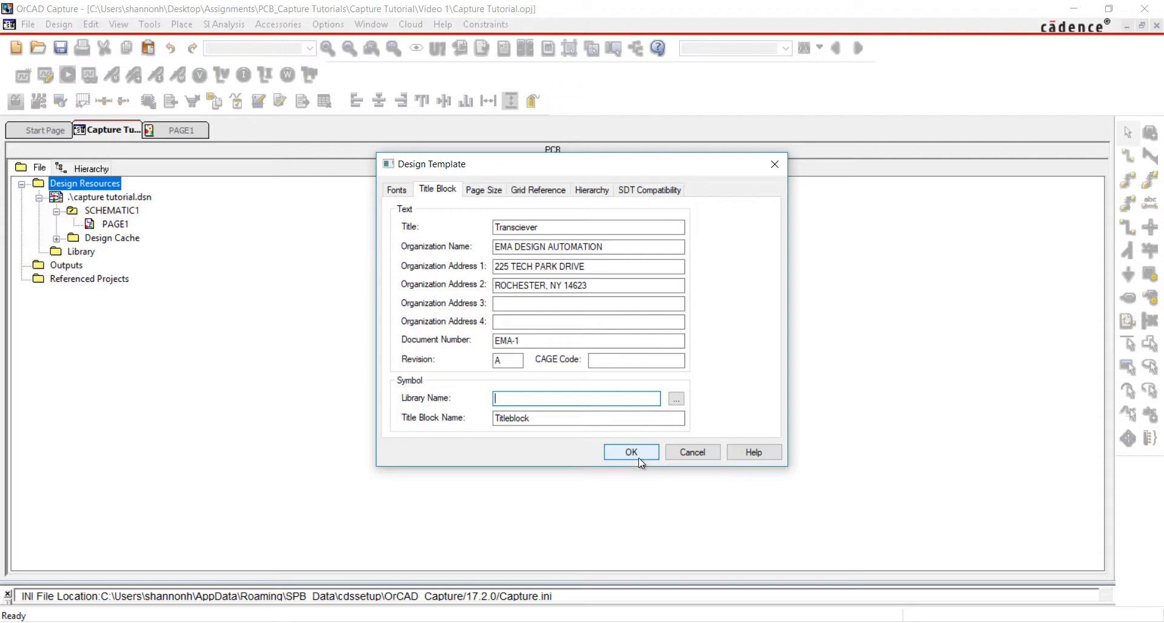
pyautogui.click(631, 452)
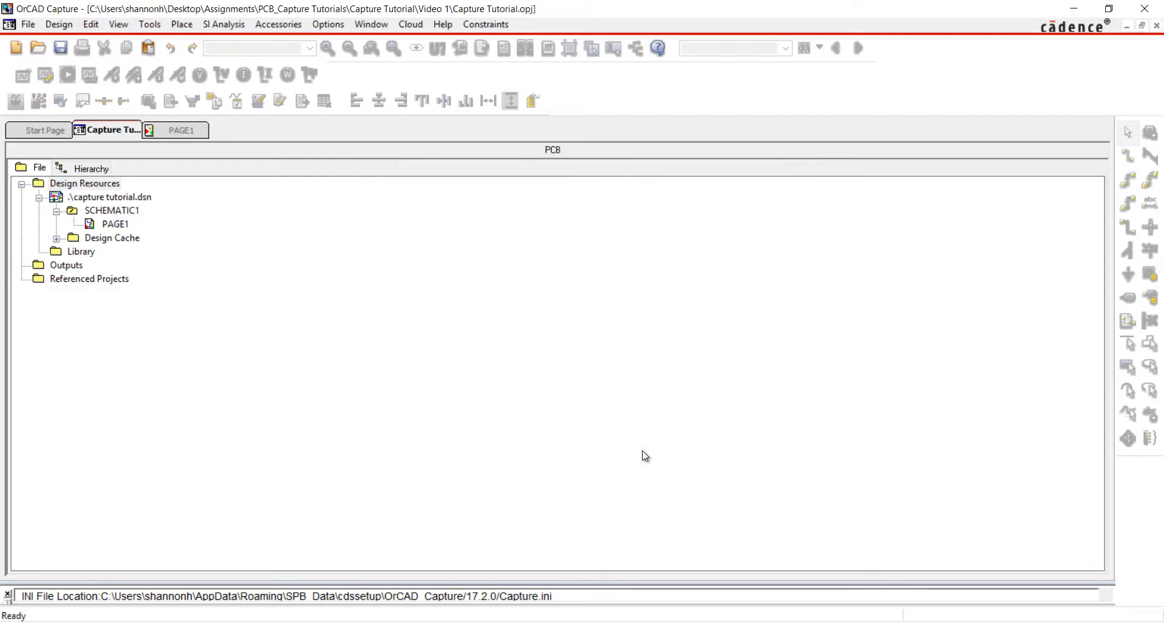
pyautogui.moveTo(53, 5)
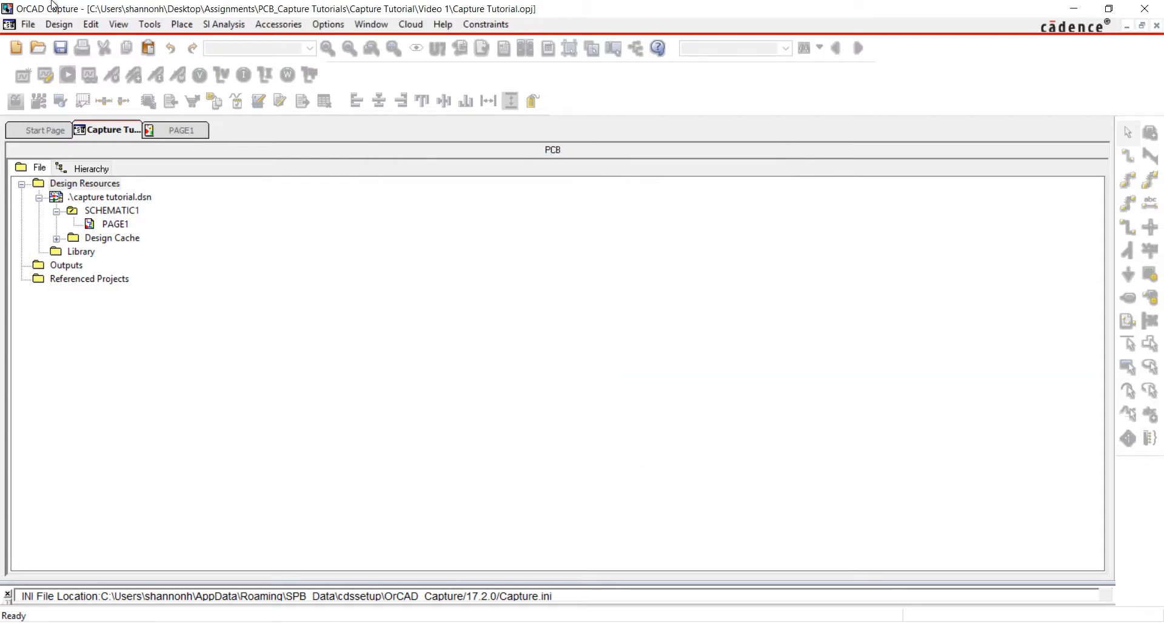
# - Add a new library1.olb to the project and save it as CAPTURETUTORIAL.OLB
pyautogui.click(25, 23)
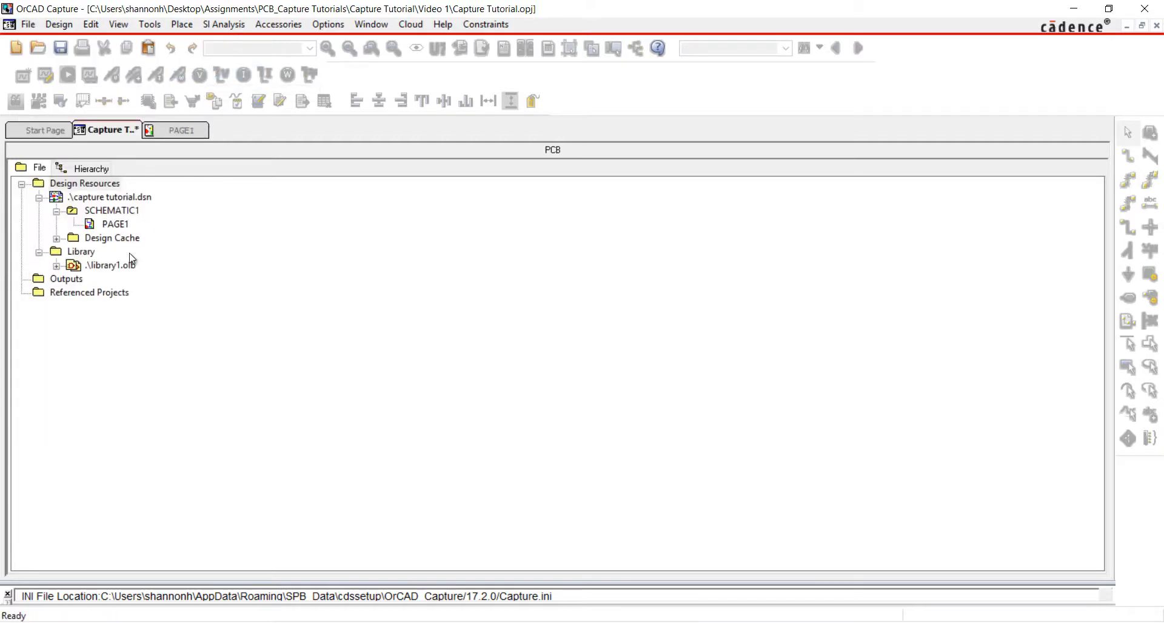
pyautogui.rightClick(111, 265)
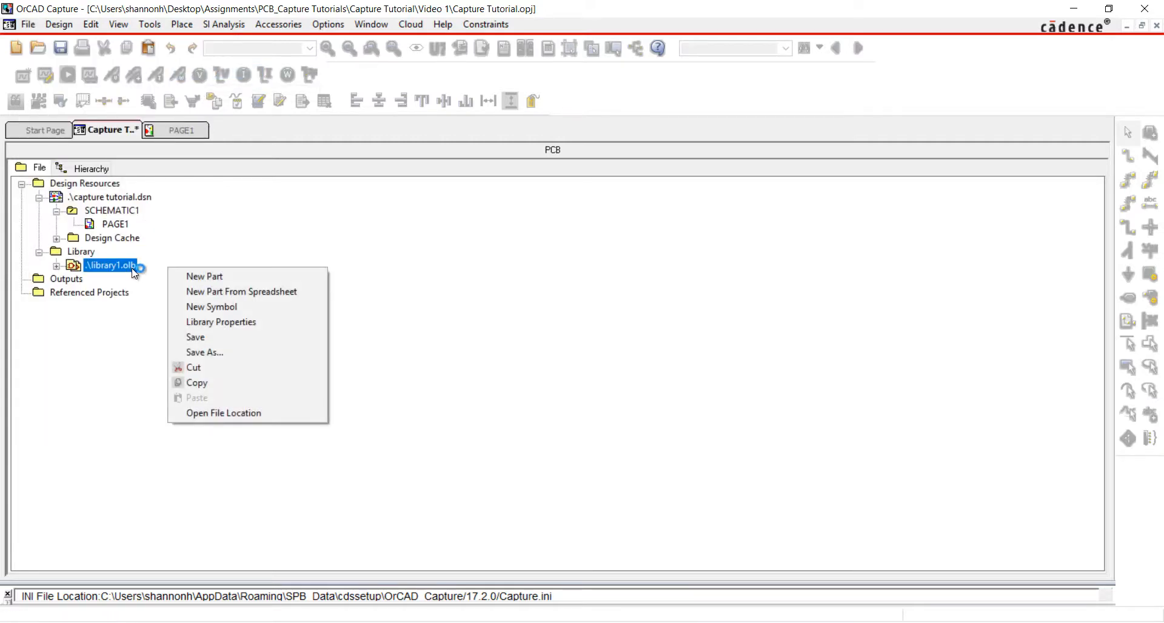
pyautogui.click(204, 352)
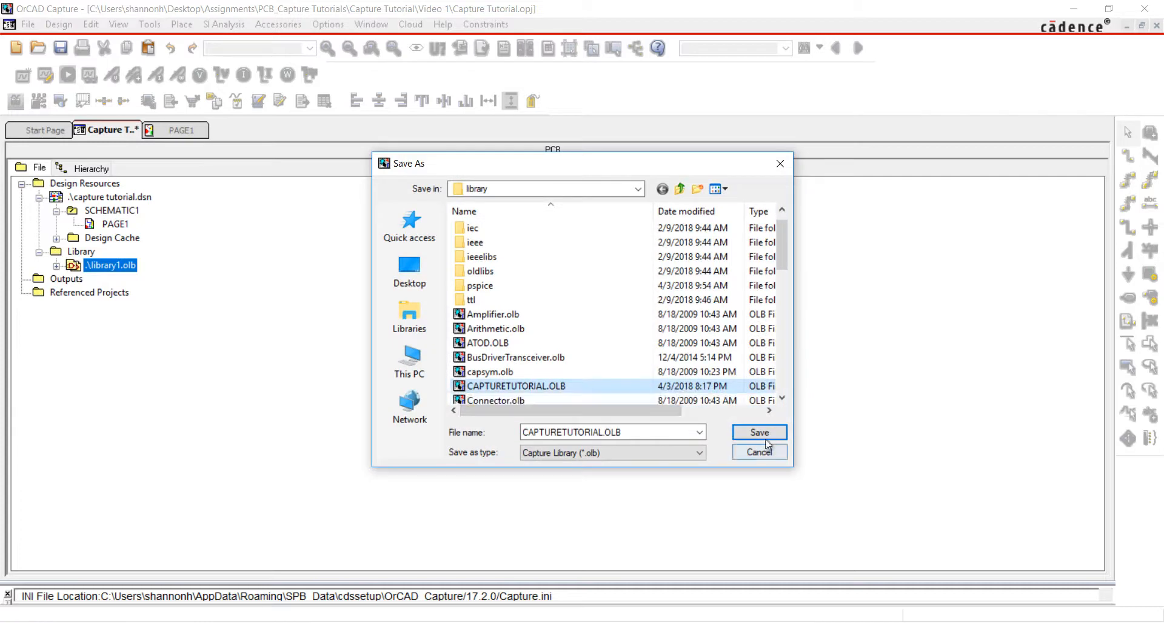
pyautogui.click(759, 432)
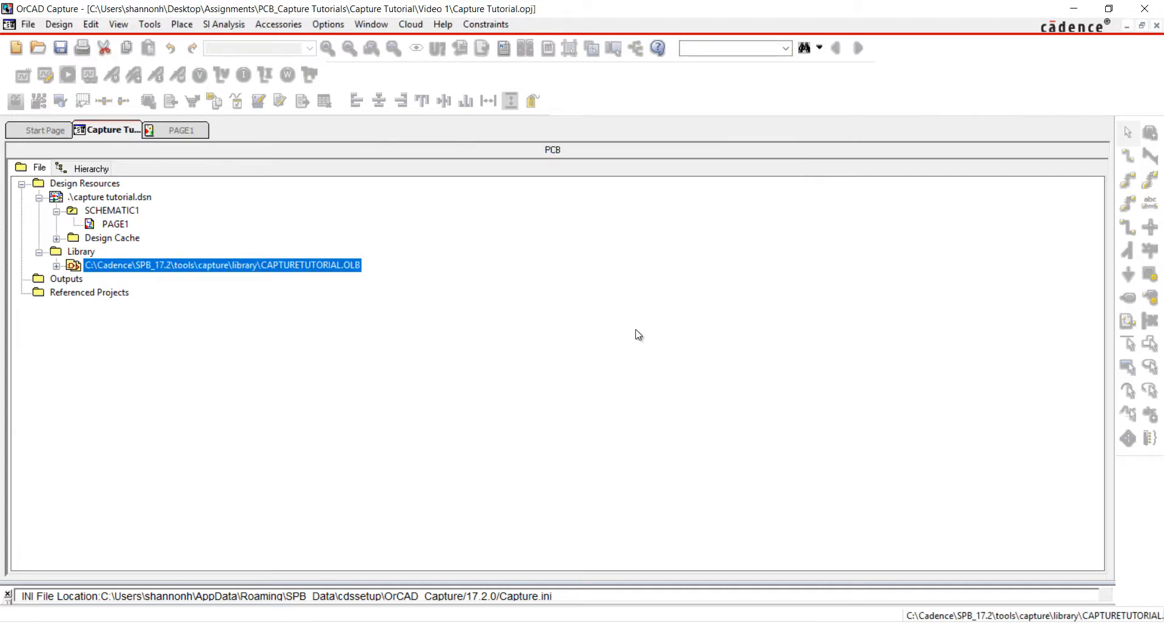